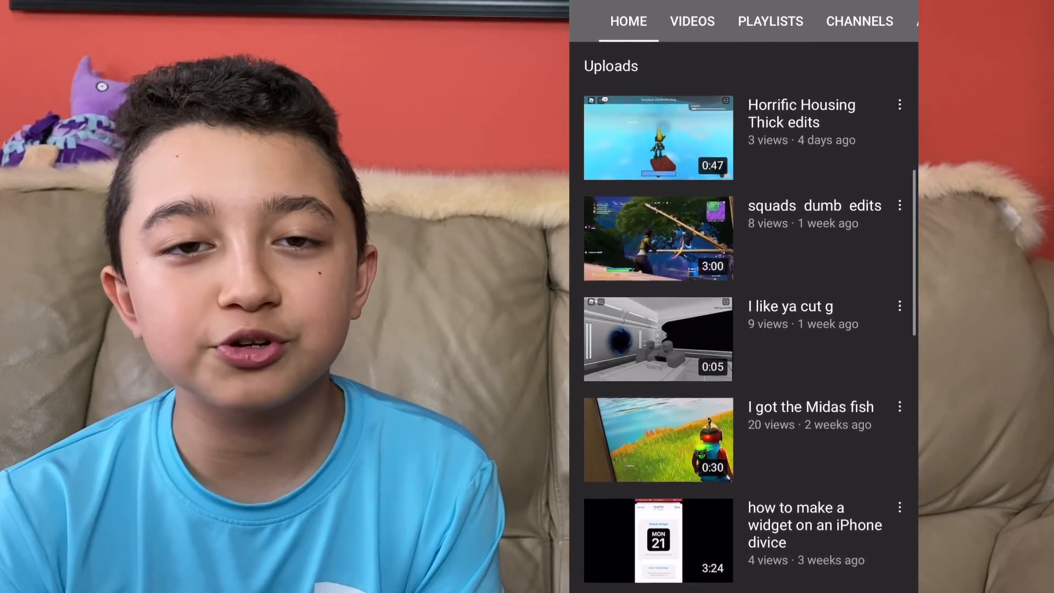
- Browse down the YouTube channel's uploads before switching to KineMaster's start screen
scroll(down, 3)
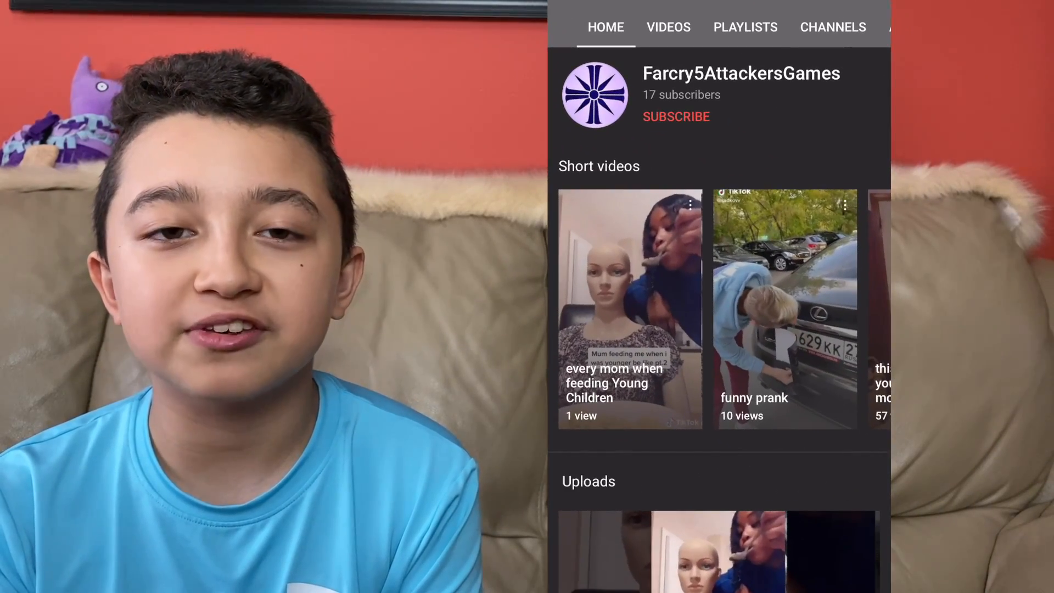
scroll(down, 3)
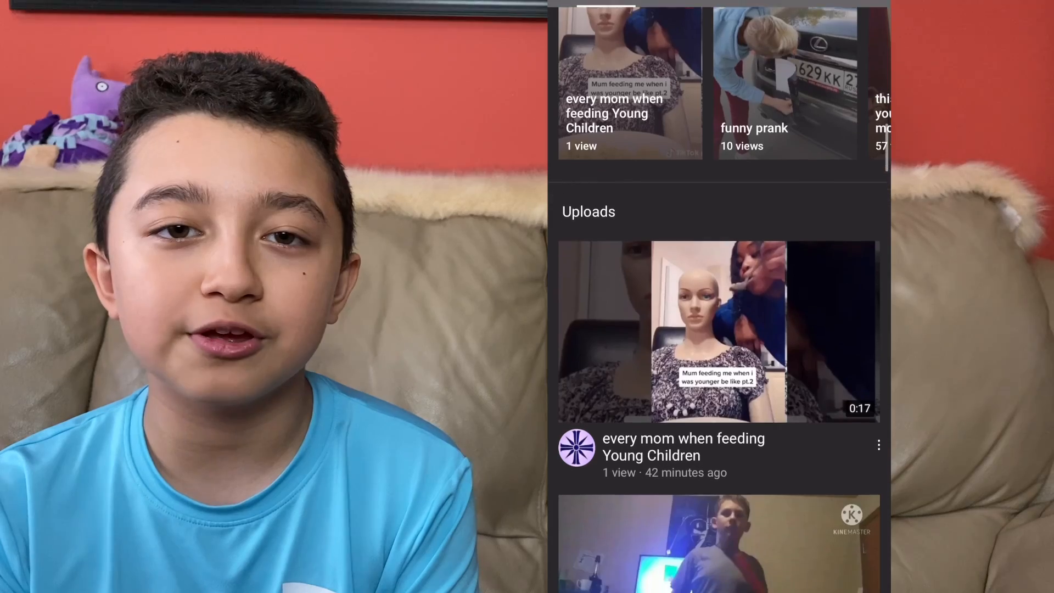
scroll(down, 3)
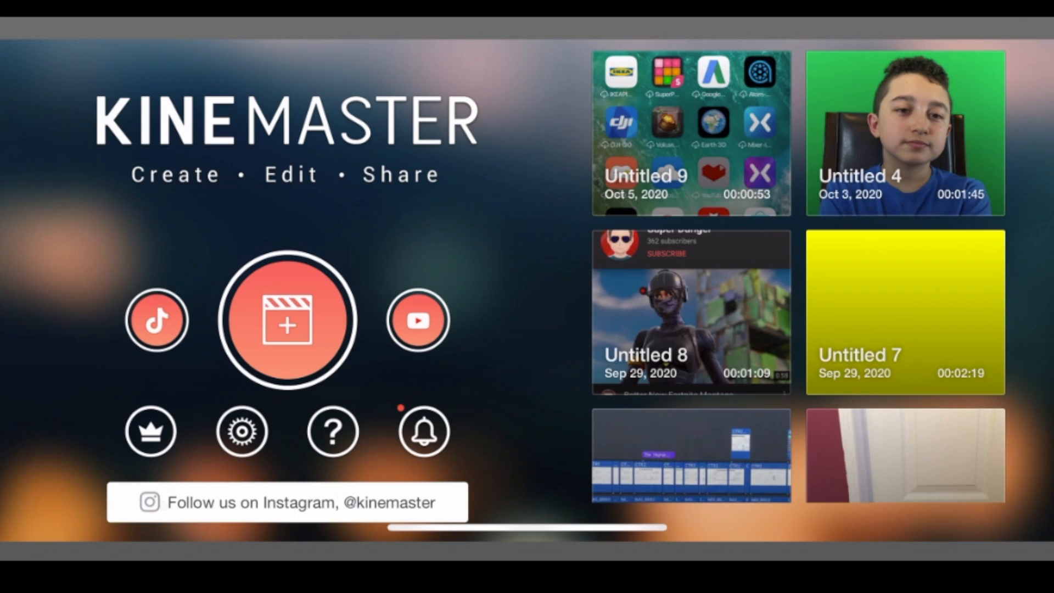
- Start a new empty project with the living-room green-screen TV clip on the timeline
click(904, 133)
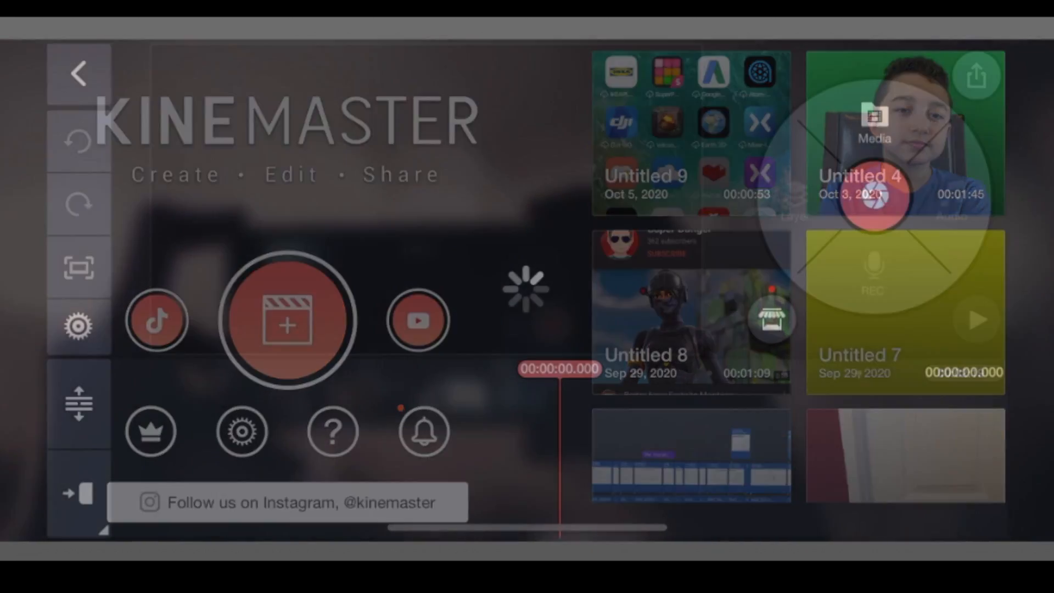
click(288, 321)
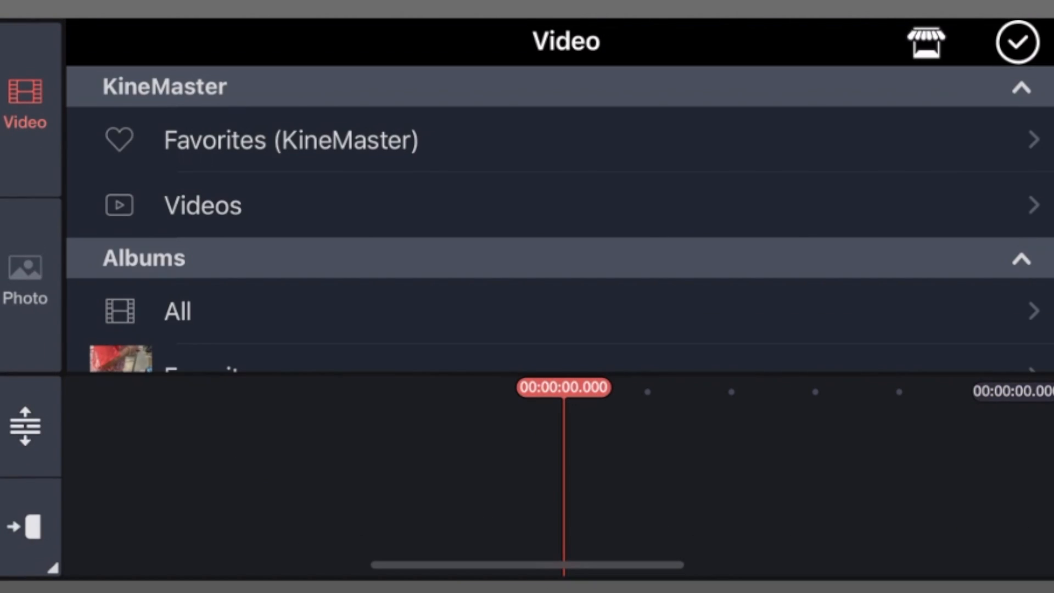
click(176, 311)
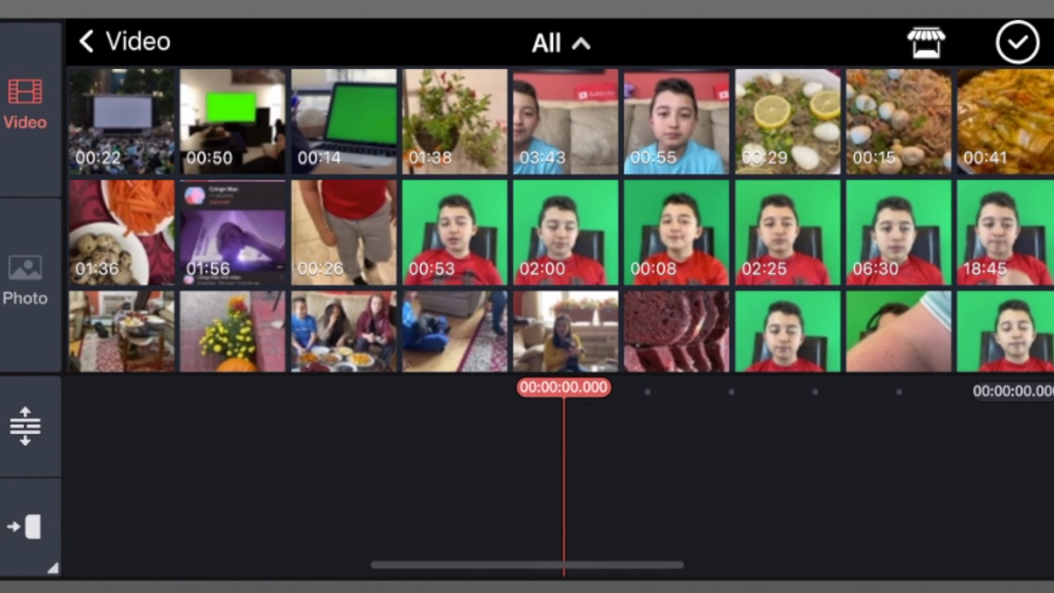
click(232, 121)
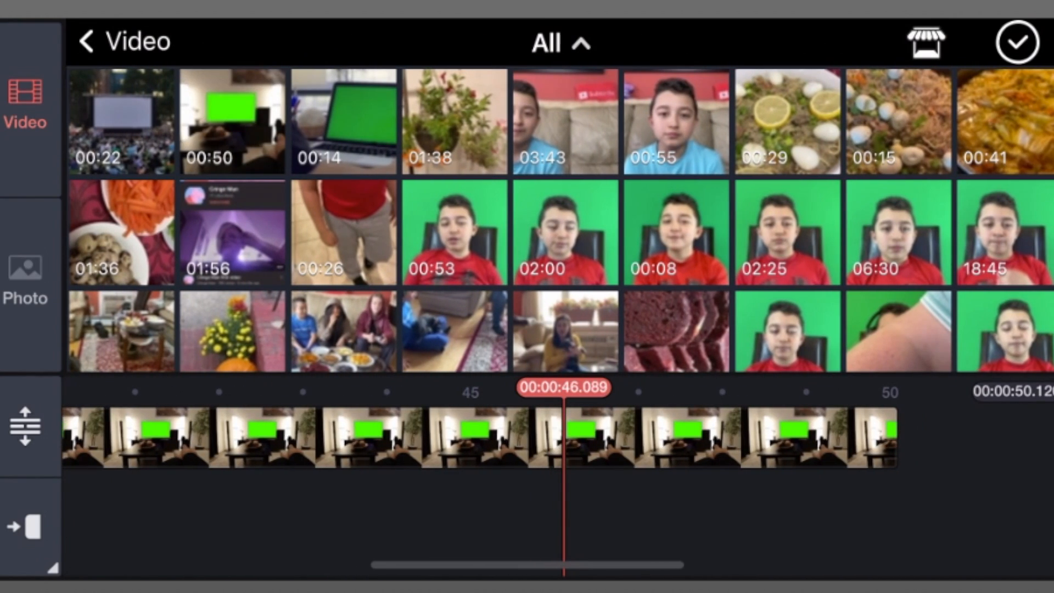
click(1017, 41)
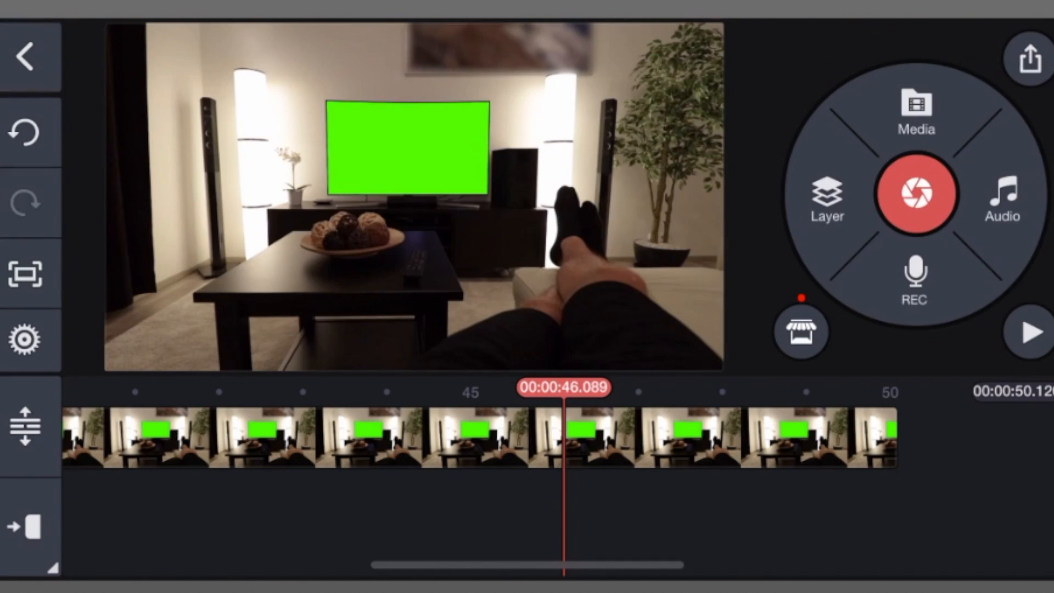
- Add the talking-head clip as a media layer fitted over the TV screen
click(826, 195)
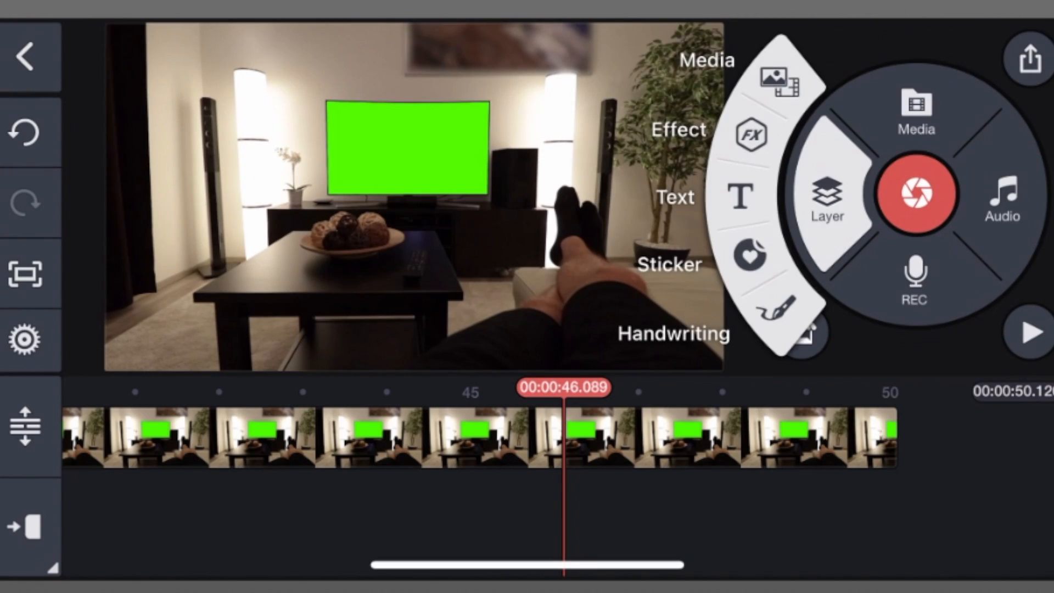
click(827, 196)
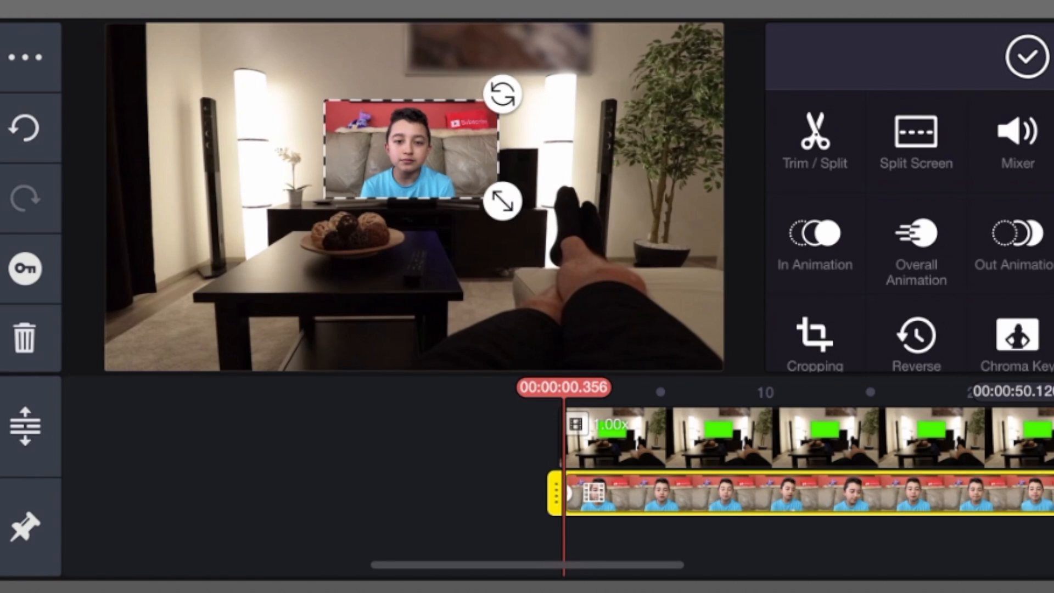
scroll(down, 3)
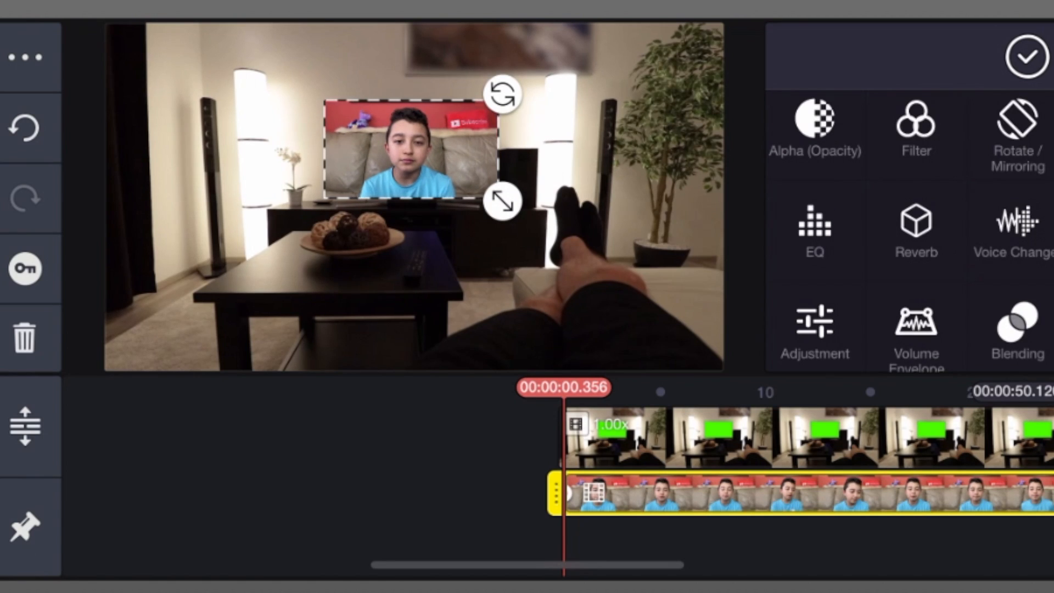
click(814, 127)
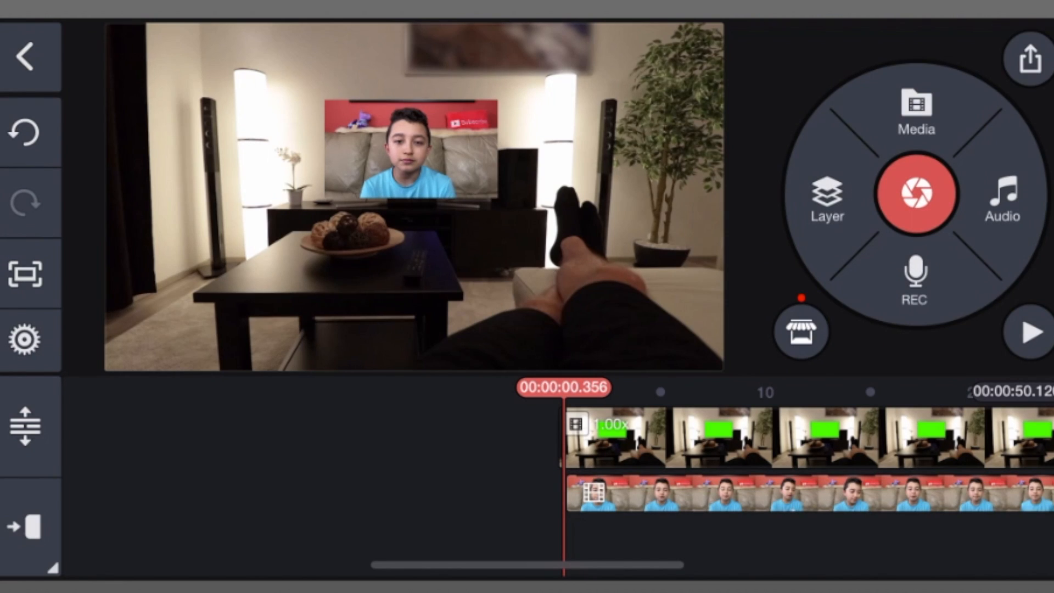
- Add the green-screen TV clip again as a top layer with Chroma Key enabled
click(826, 196)
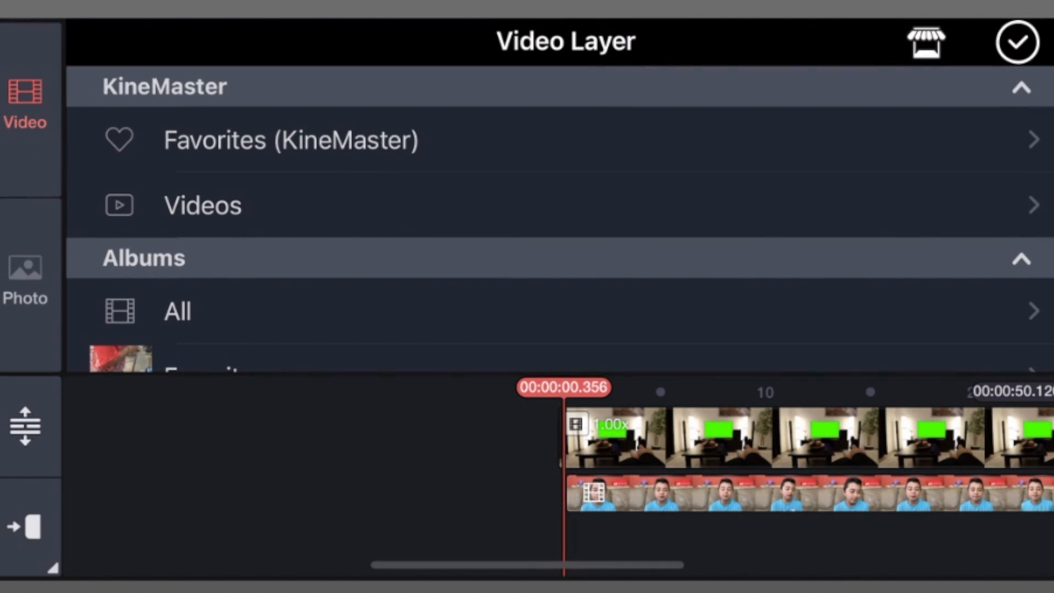
click(176, 311)
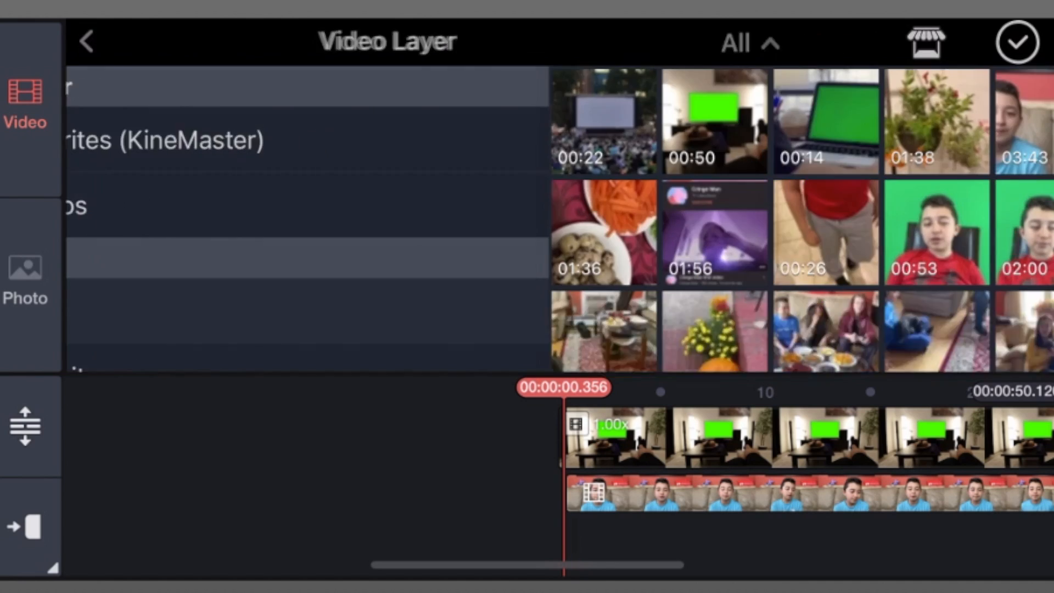
click(715, 122)
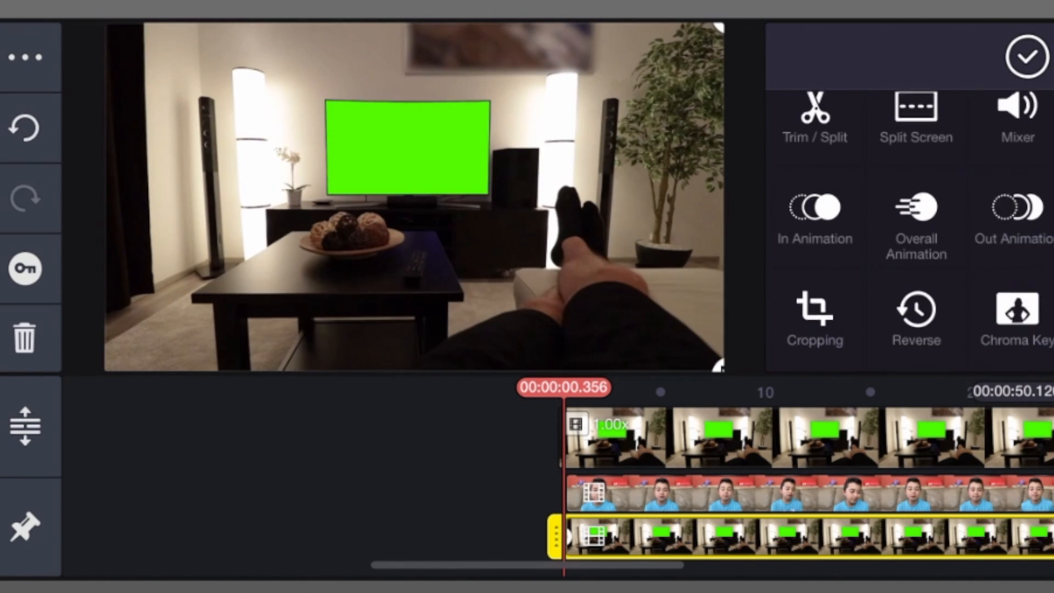
click(1018, 316)
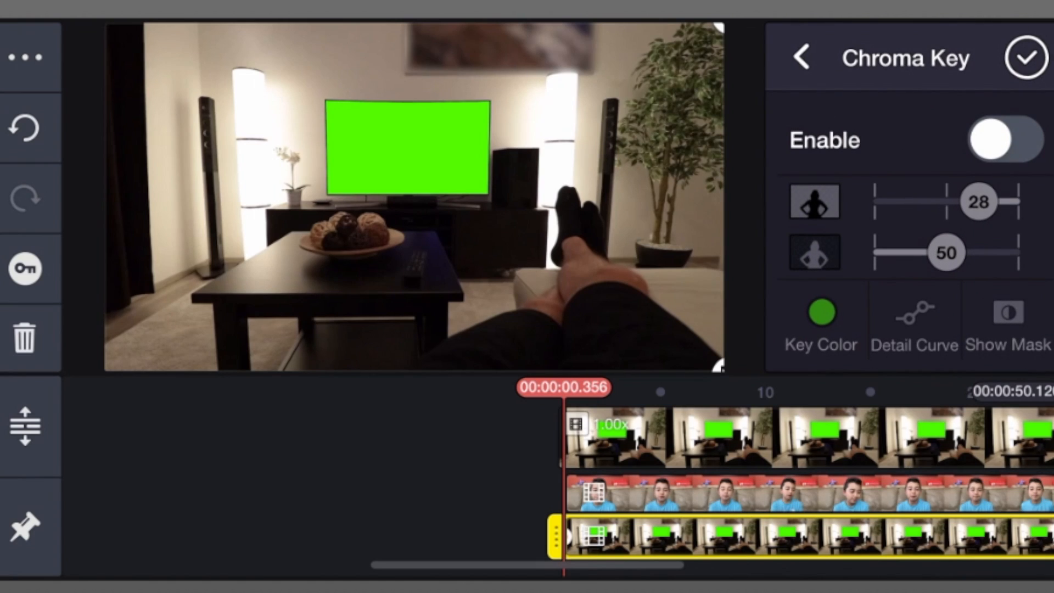
click(1005, 139)
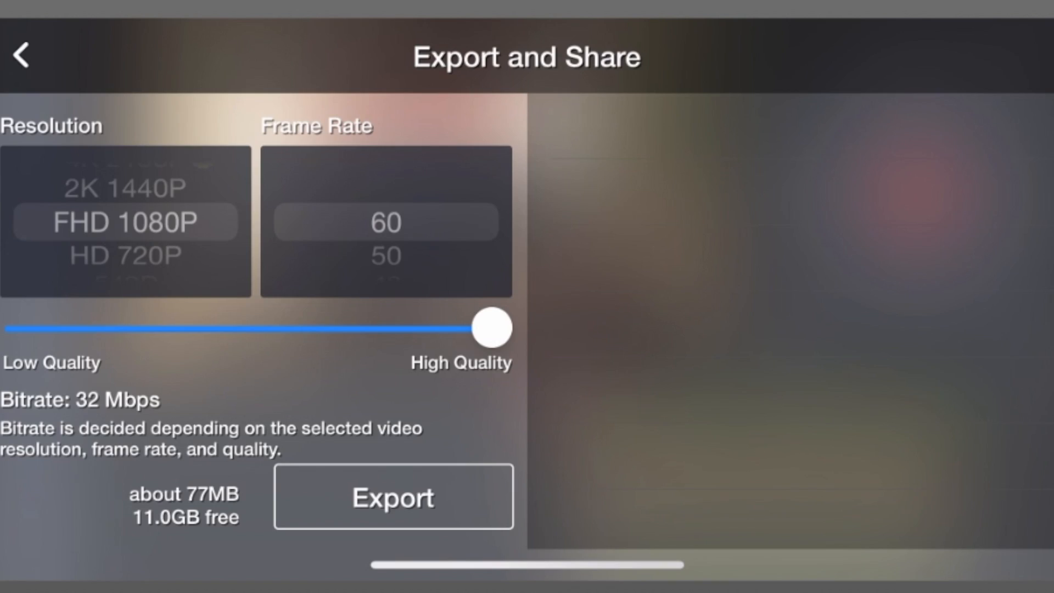
- Export the composite at FHD 1080P / 60 fps and return to the start screen
click(393, 496)
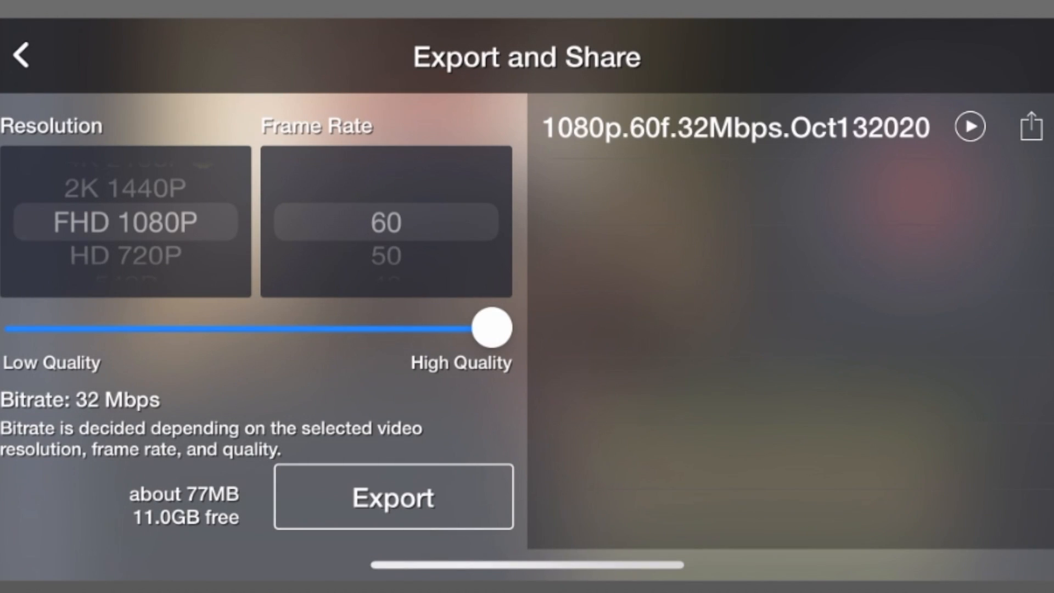
click(22, 55)
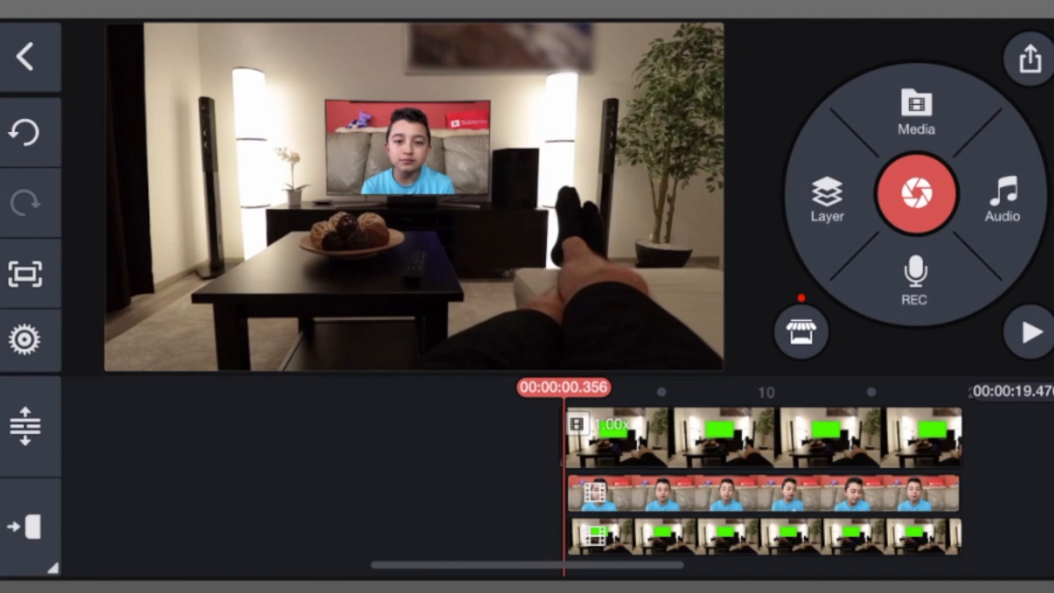
click(25, 54)
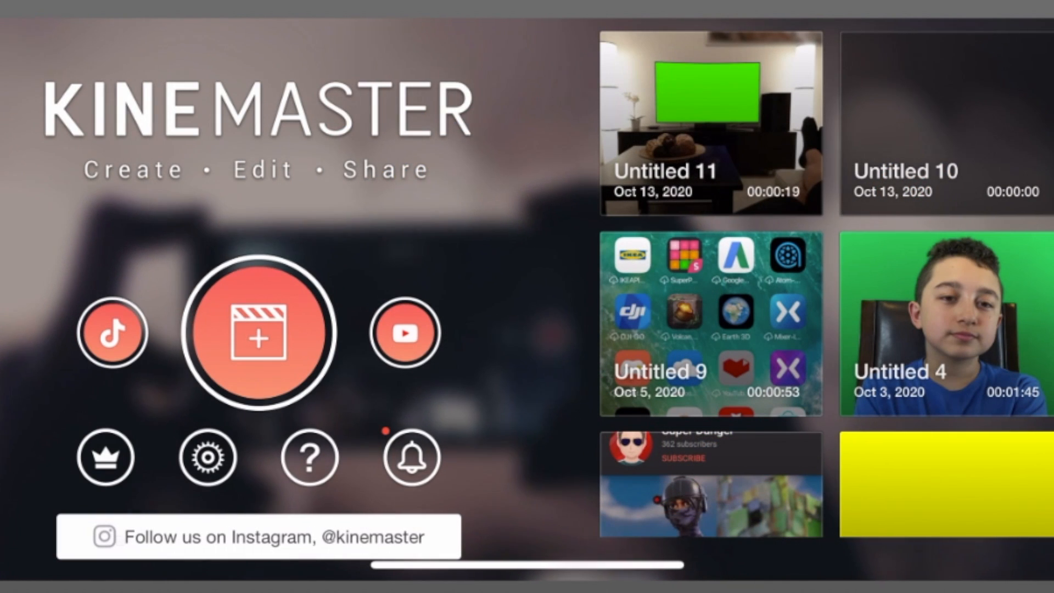
- Set the room clip's Pan & Zoom End Position zoomed on the TV, then begin a new empty project
click(262, 332)
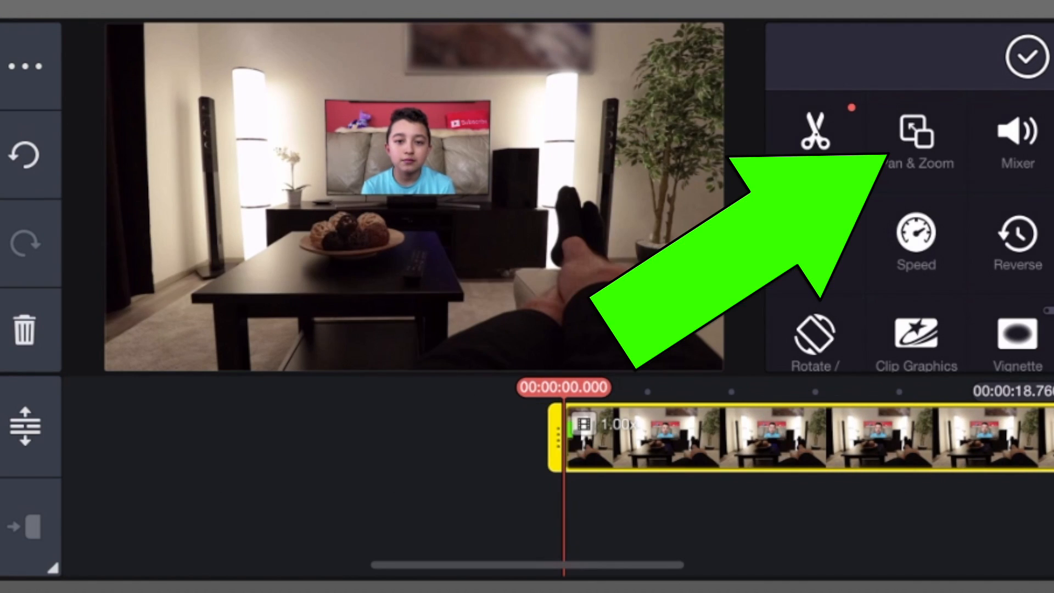
click(915, 133)
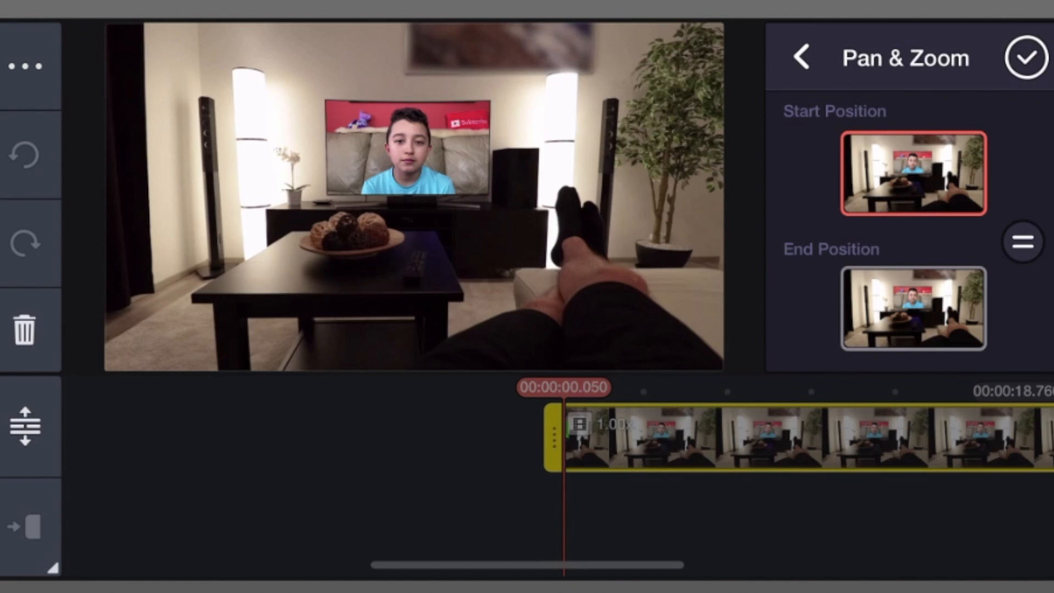
click(913, 308)
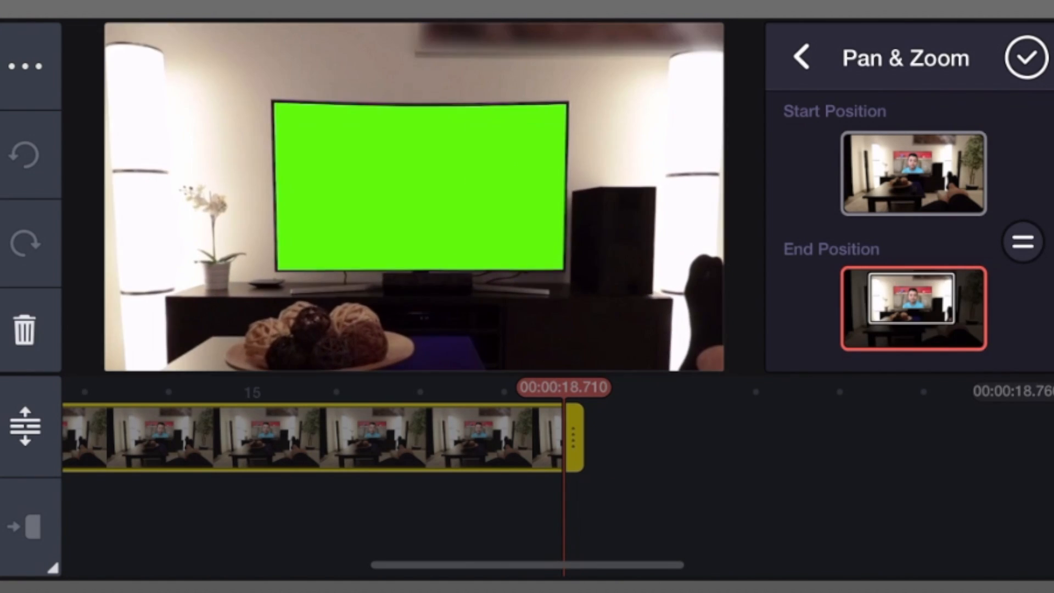
click(1025, 57)
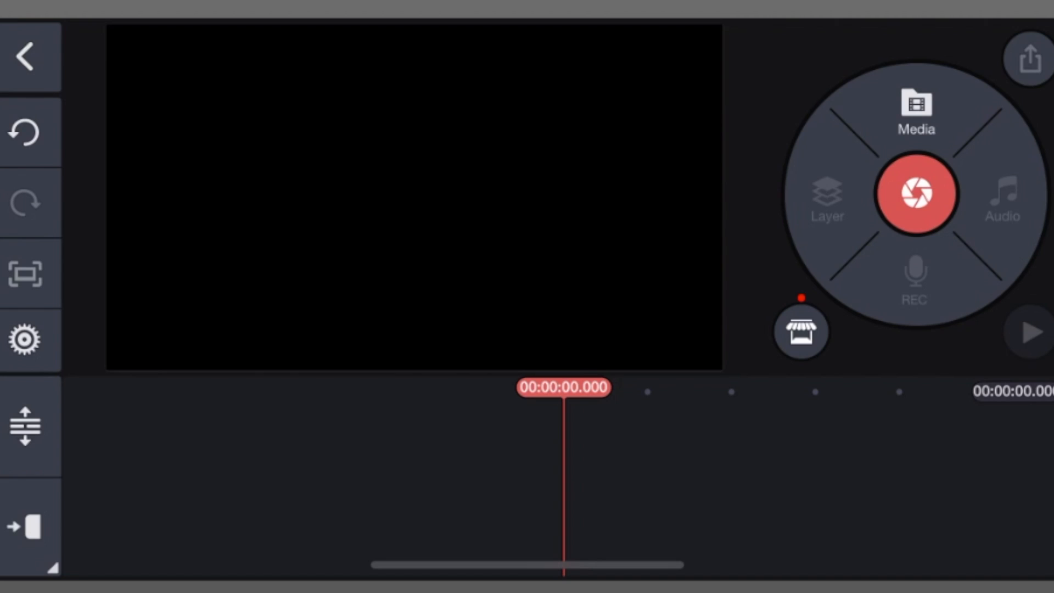
- Import the exported room composite and duplicate it as an overlay layer
click(915, 111)
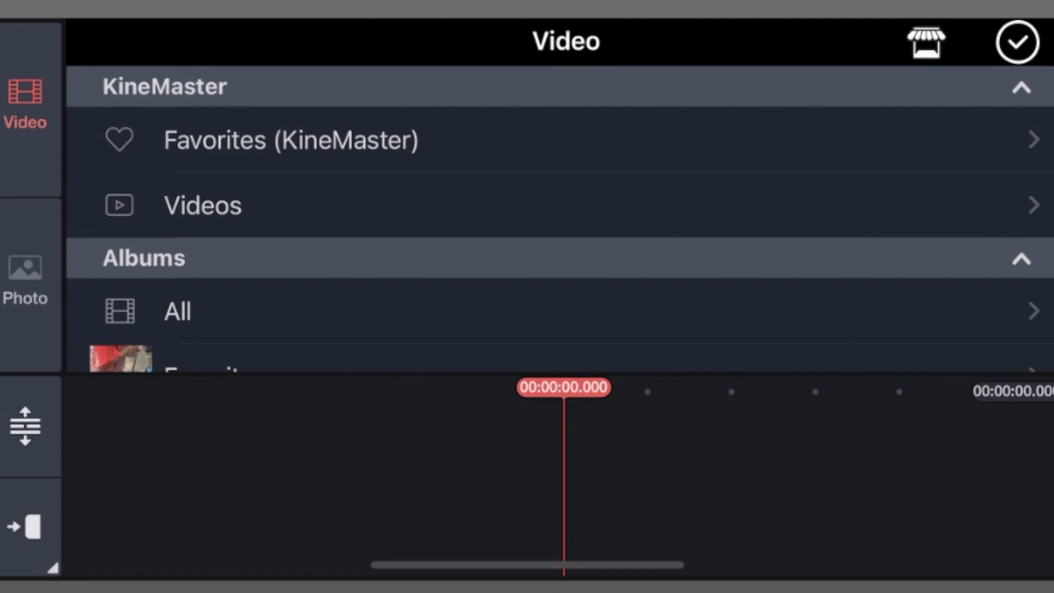
click(176, 311)
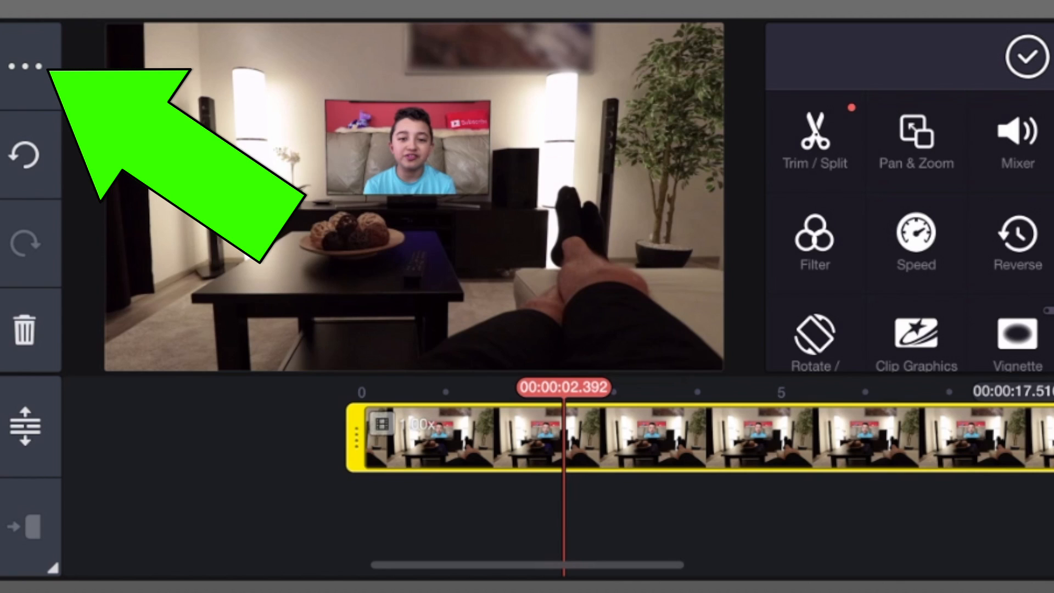
click(25, 64)
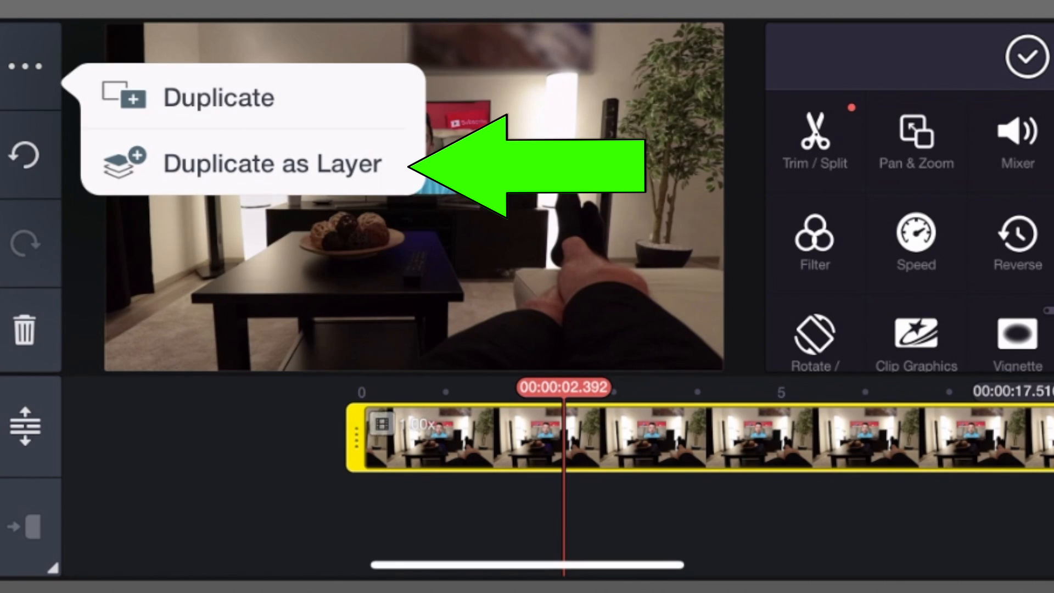
click(271, 163)
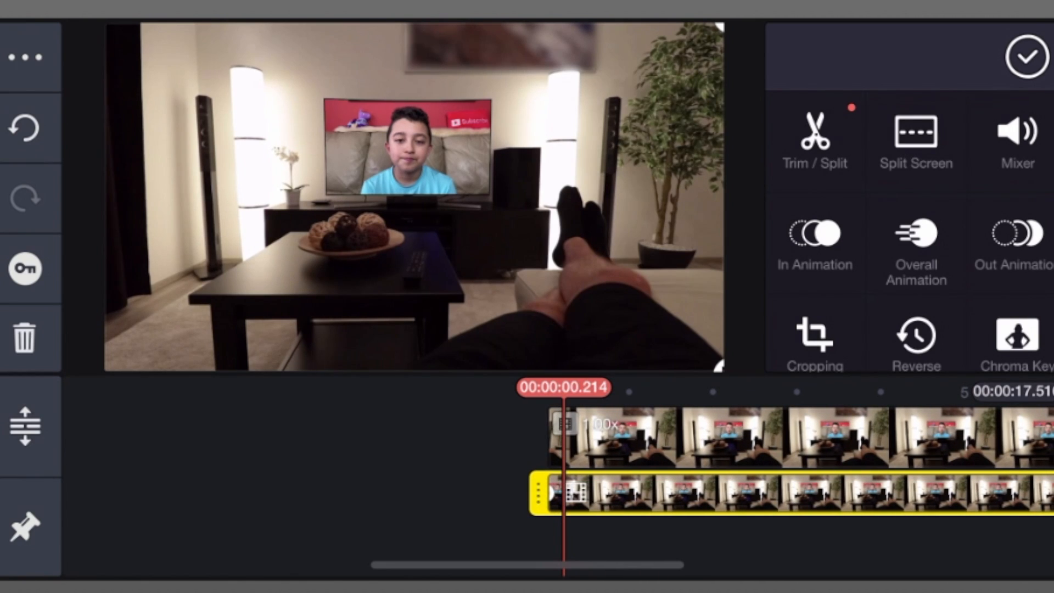
- Keyframe the layer to zoom in until the boy on the TV fills the frame, preview it, and return home
click(914, 241)
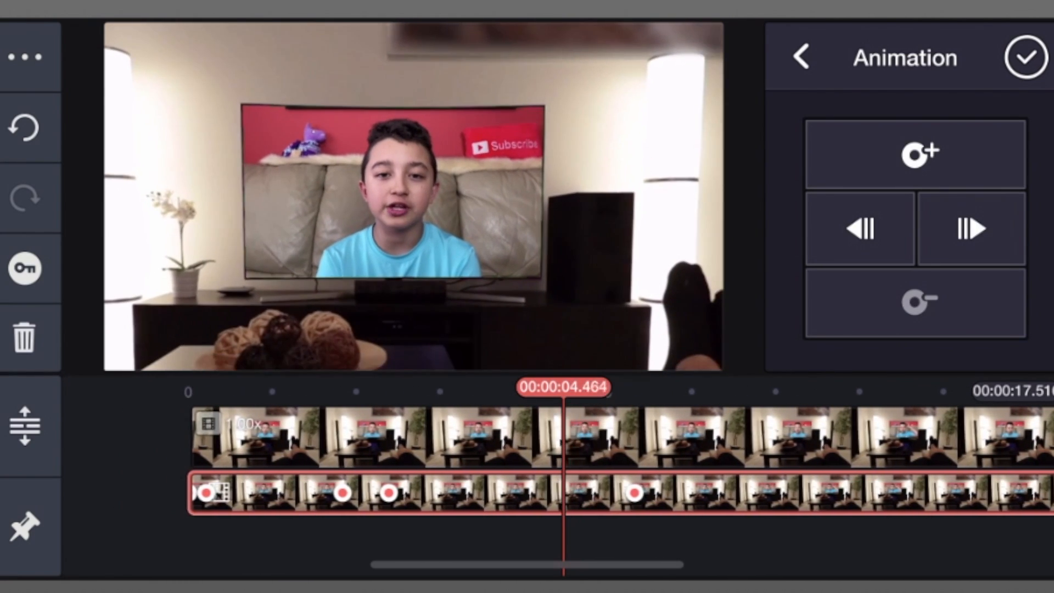
click(799, 56)
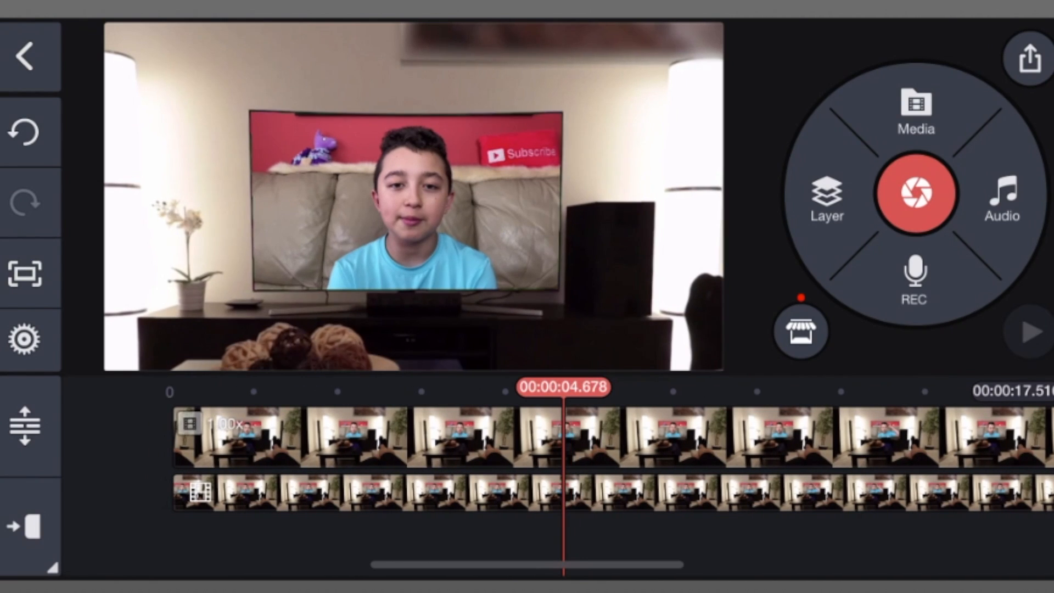
click(1028, 330)
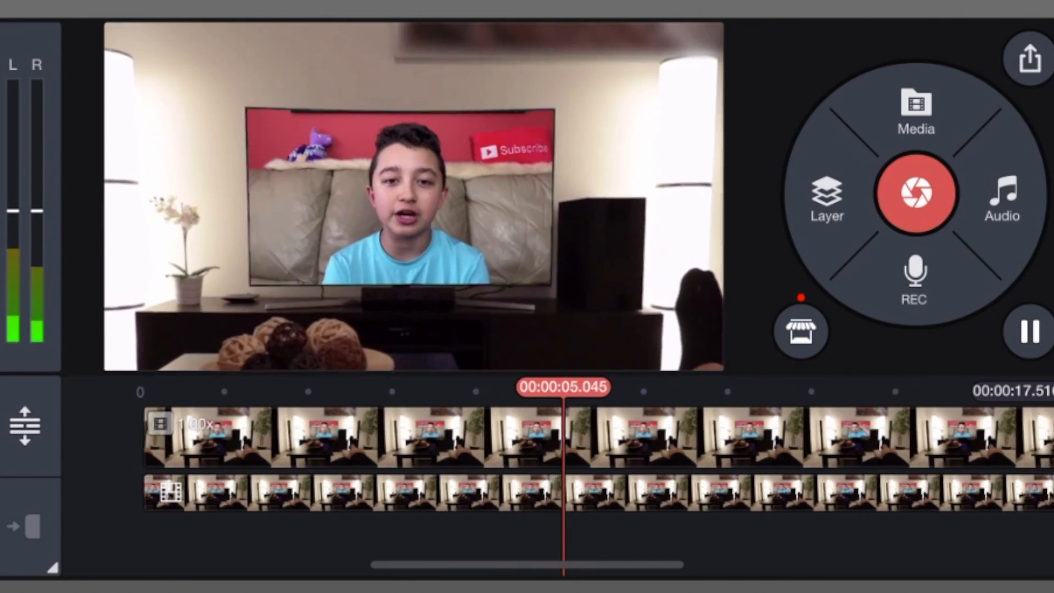
click(1024, 57)
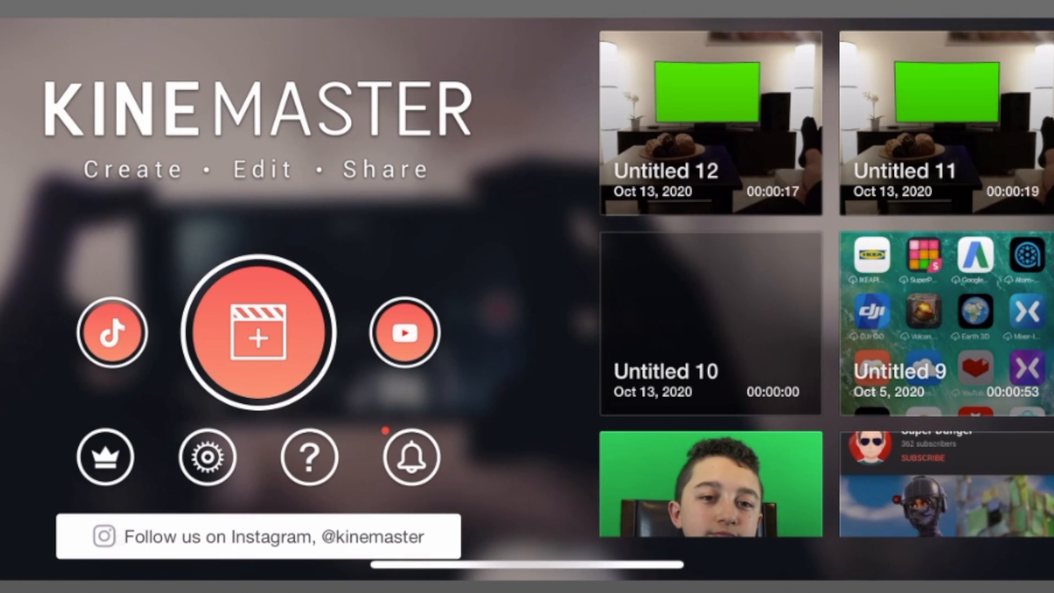
- Create a 16:9 project with the outdoor cinema crowd clip on the timeline
click(260, 333)
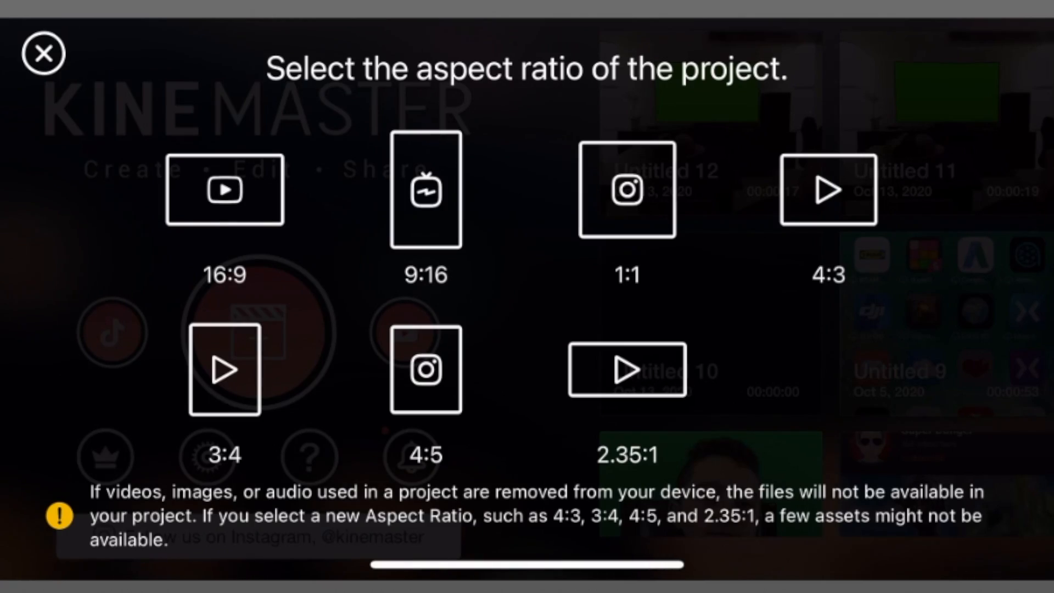
click(224, 188)
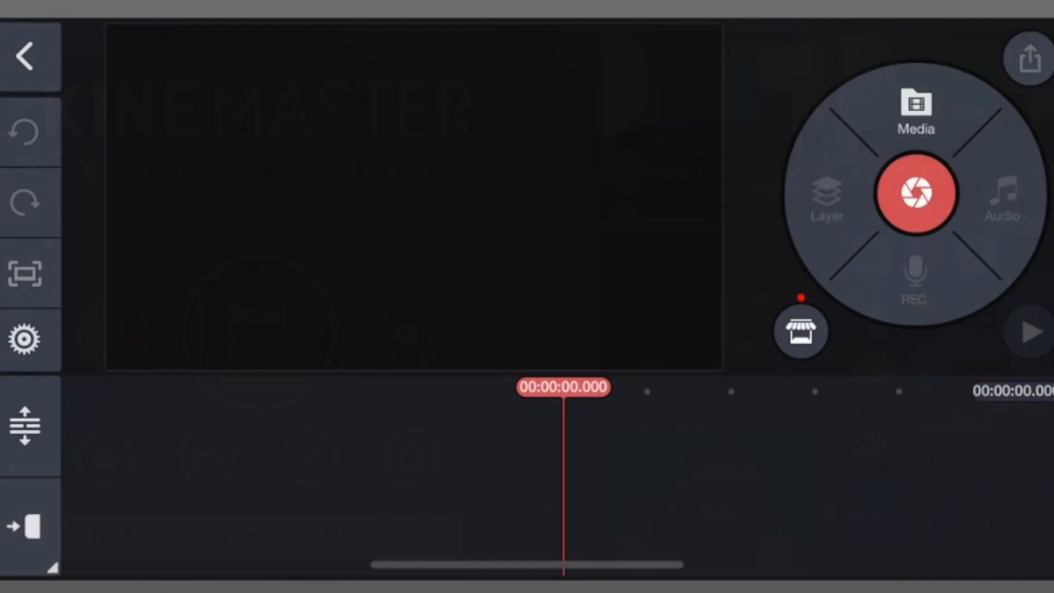
click(917, 114)
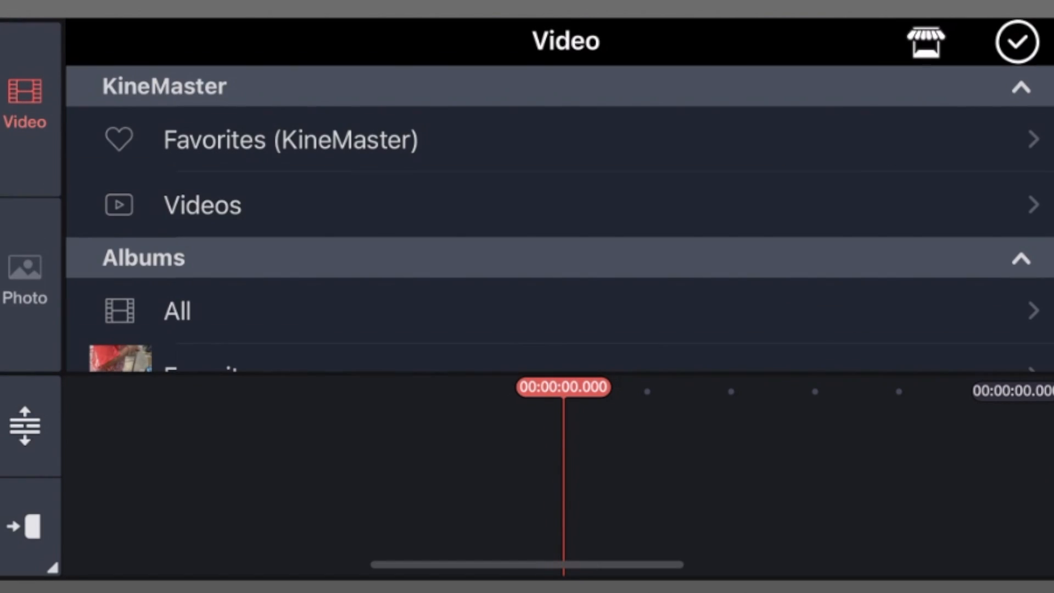
click(176, 310)
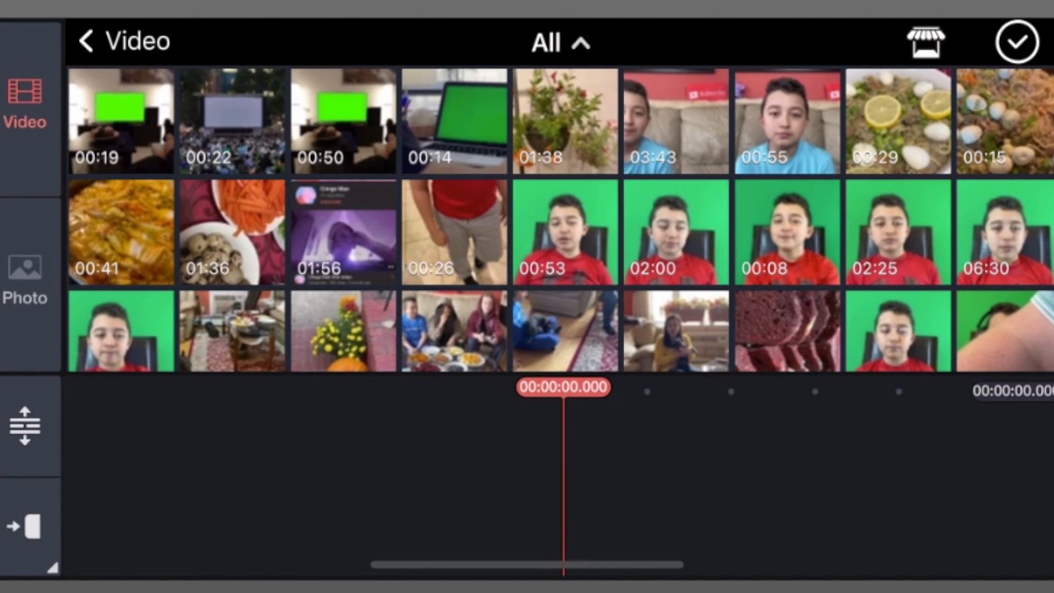
click(231, 122)
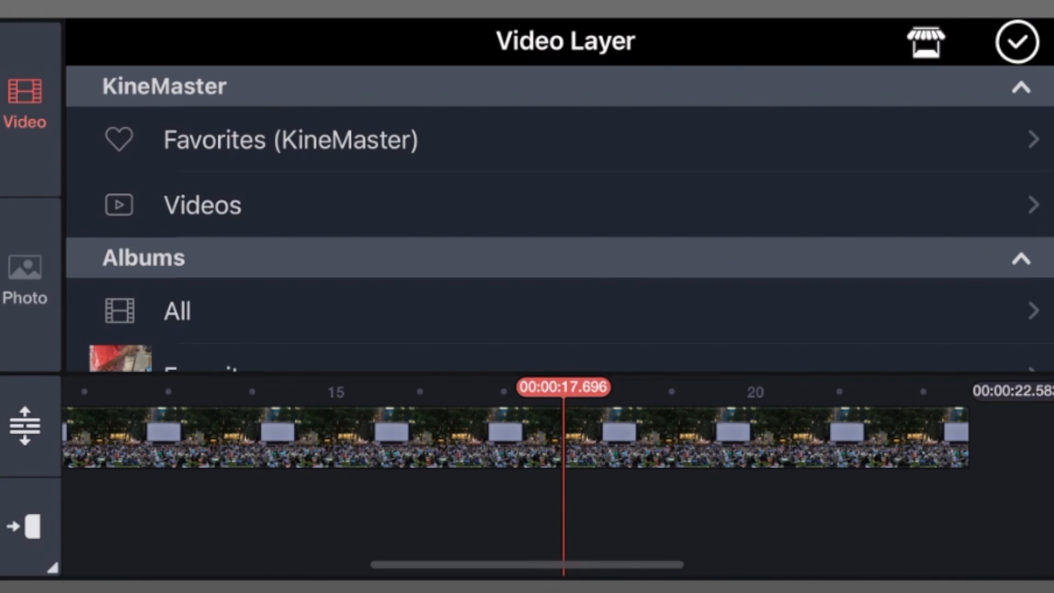
- Layer the boy's talking-head clip onto the outdoor screen and start the export
click(176, 311)
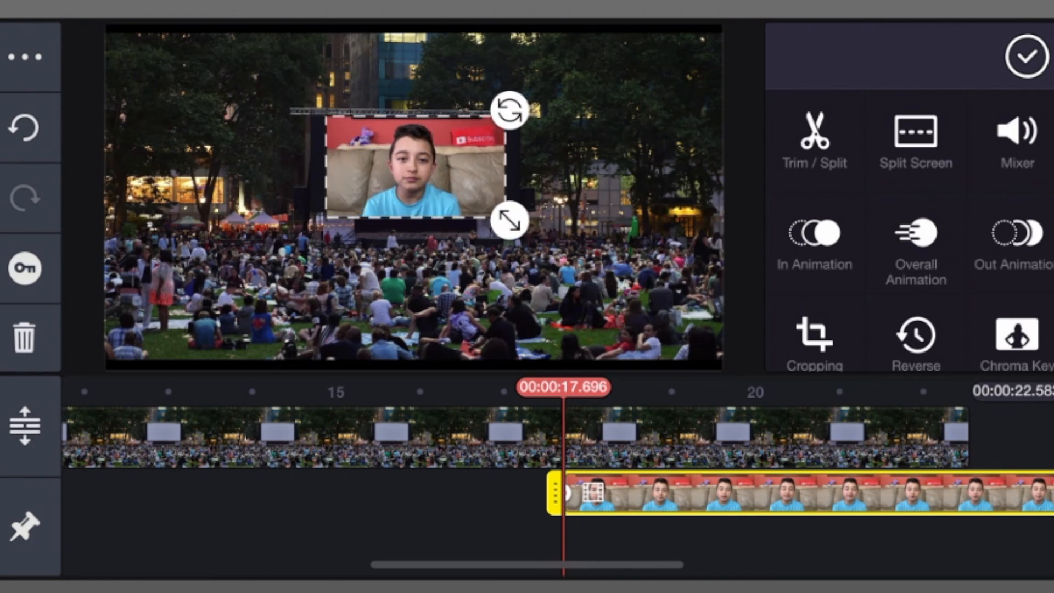
click(25, 55)
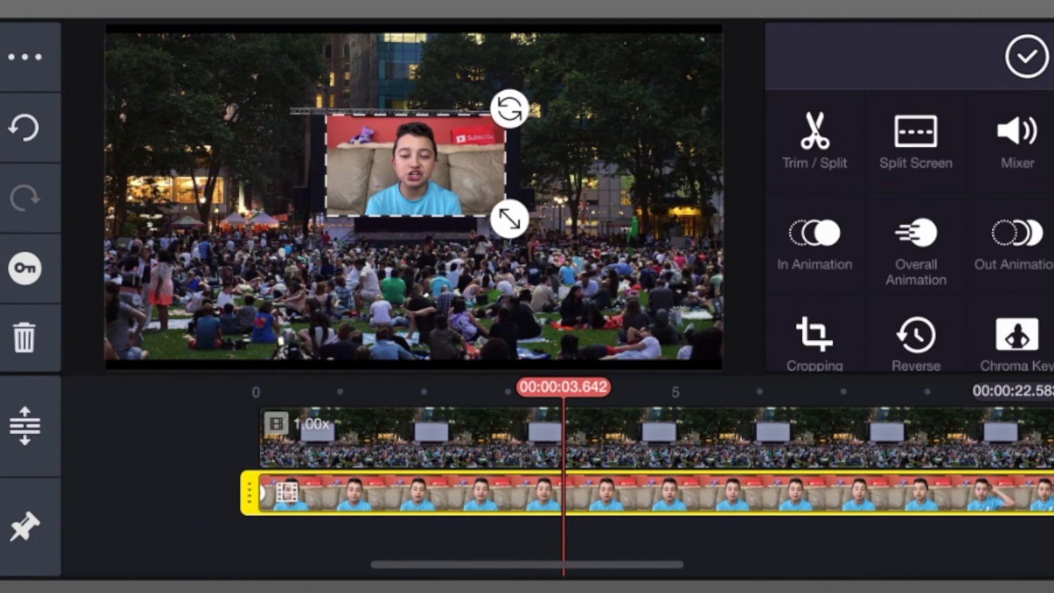
click(814, 339)
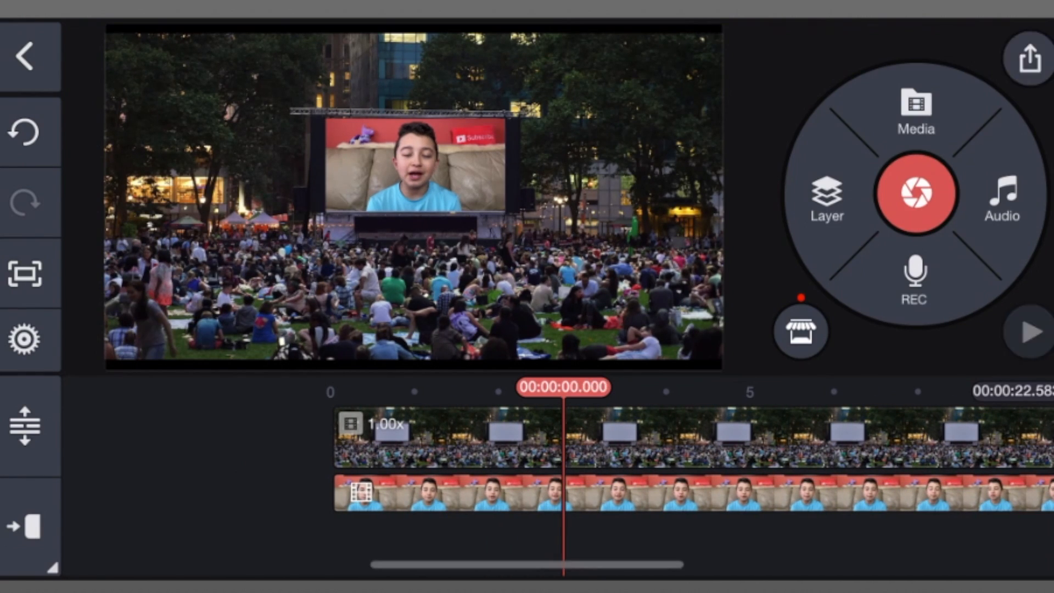
click(393, 497)
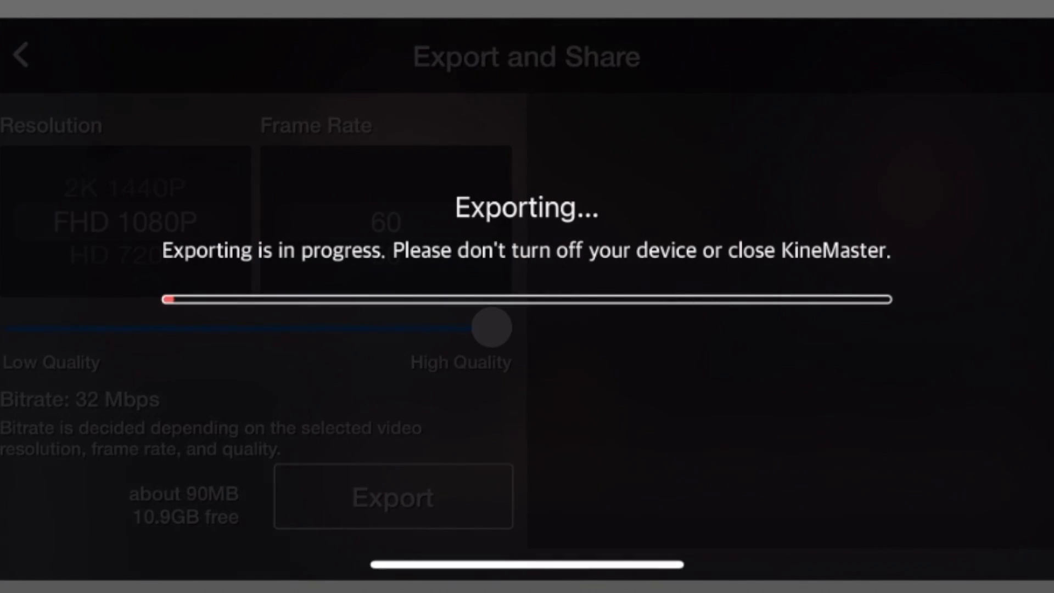